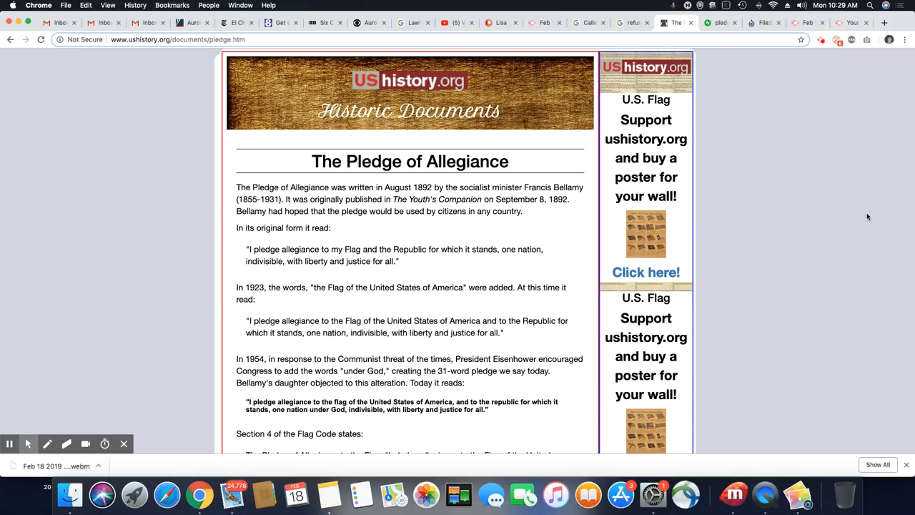
Scroll the Pledge of Allegiance page down to the 1923 and 1954 changes and Flag Code
scroll("down", 3)
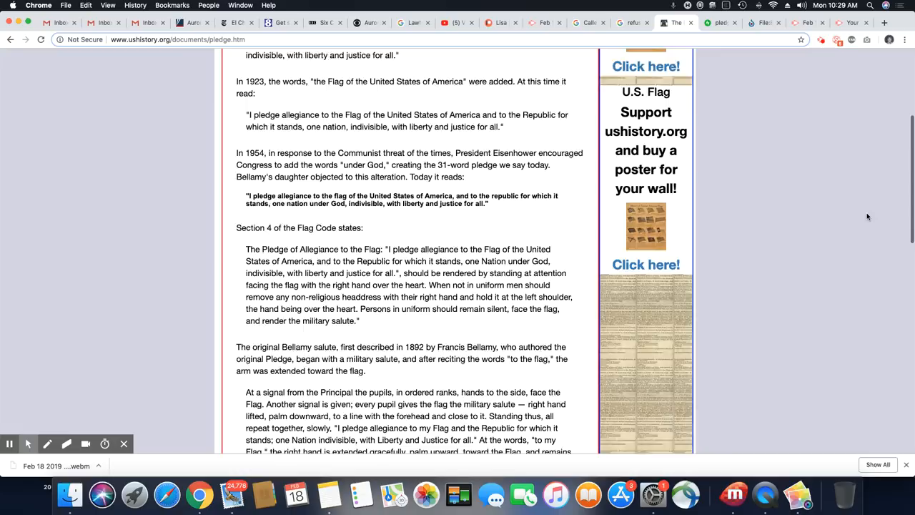
scroll("down", 3)
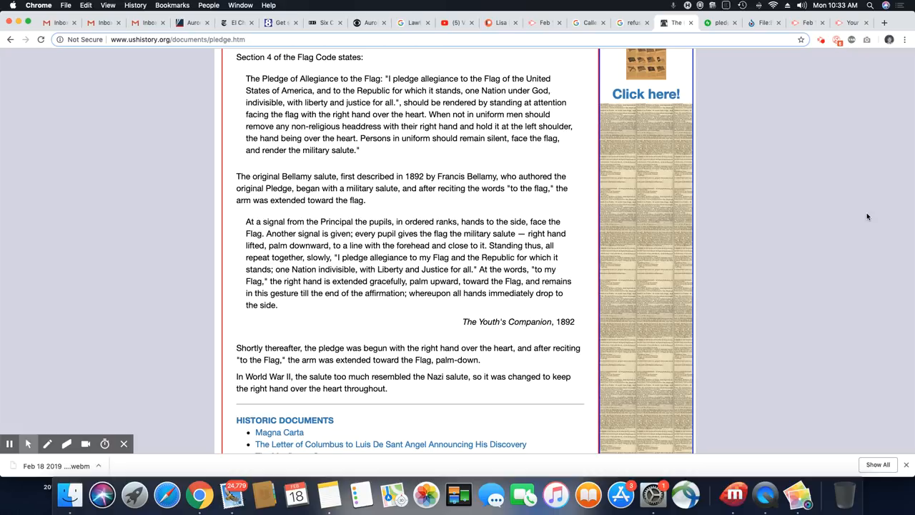
Switch to the pledge.jpg tab showing schoolchildren giving the Bellamy salute
left_click(645, 93)
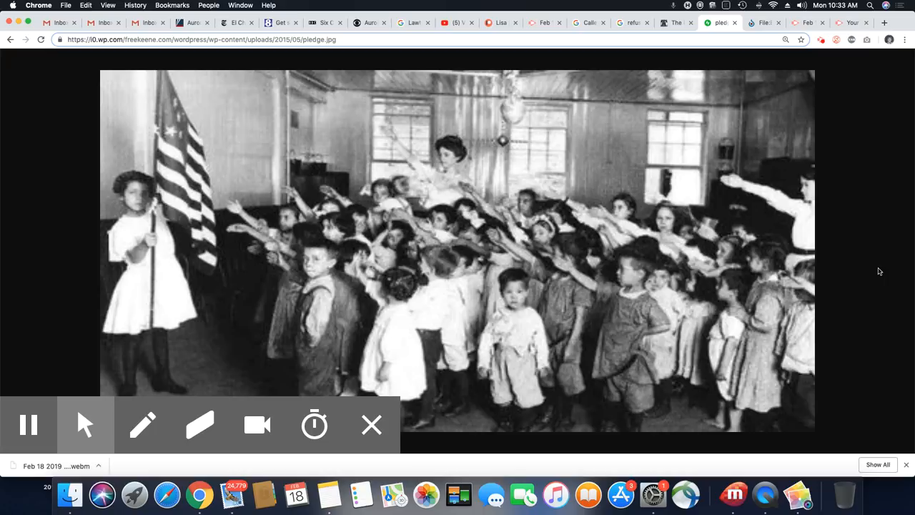
mouse_move(811, 86)
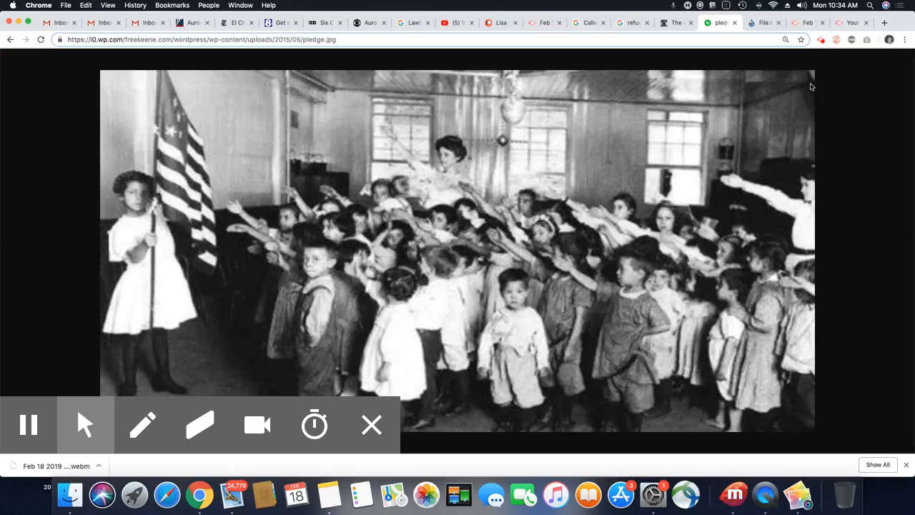